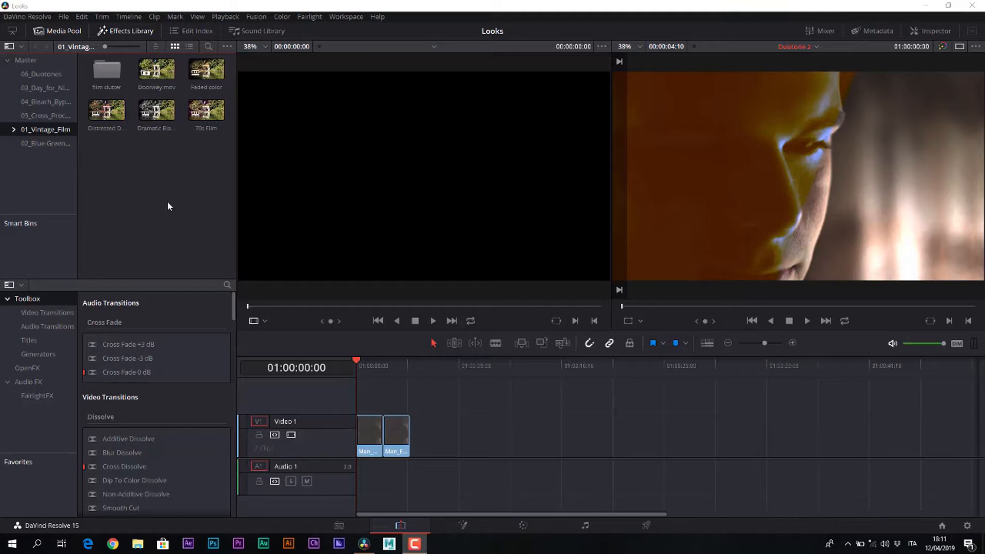
mouse_move(50, 142)
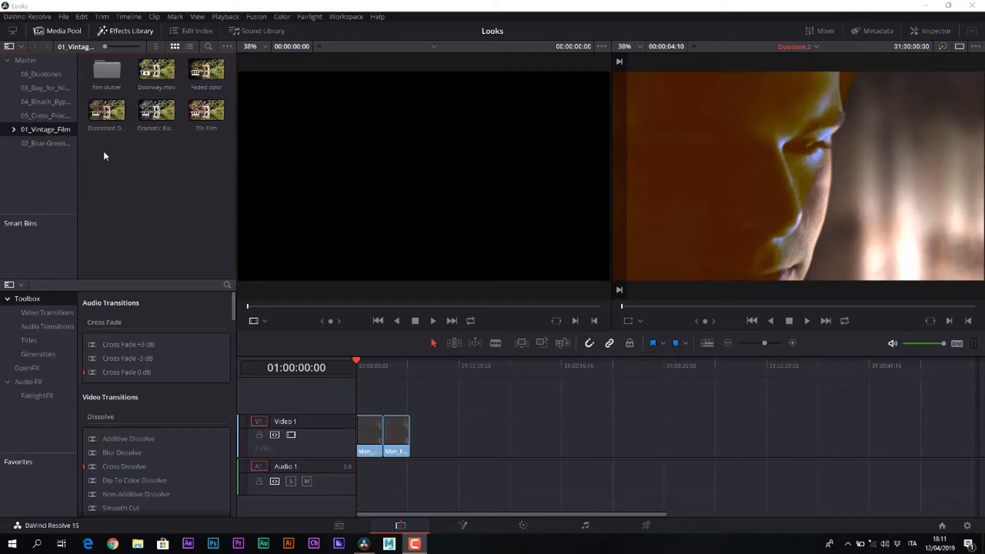
Create Timeline 14 from the Doorway.mov pond clip.
left_click(156, 69)
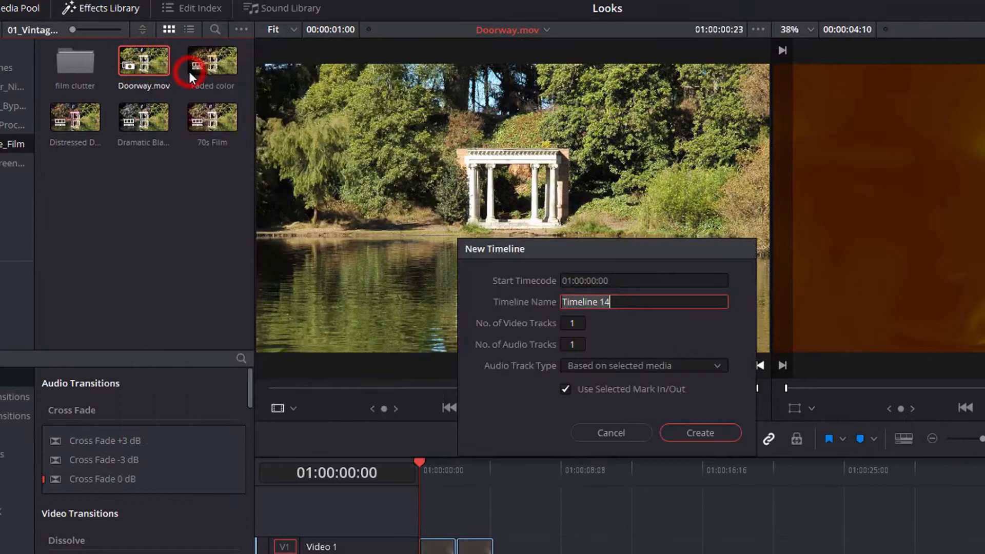
left_click(699, 432)
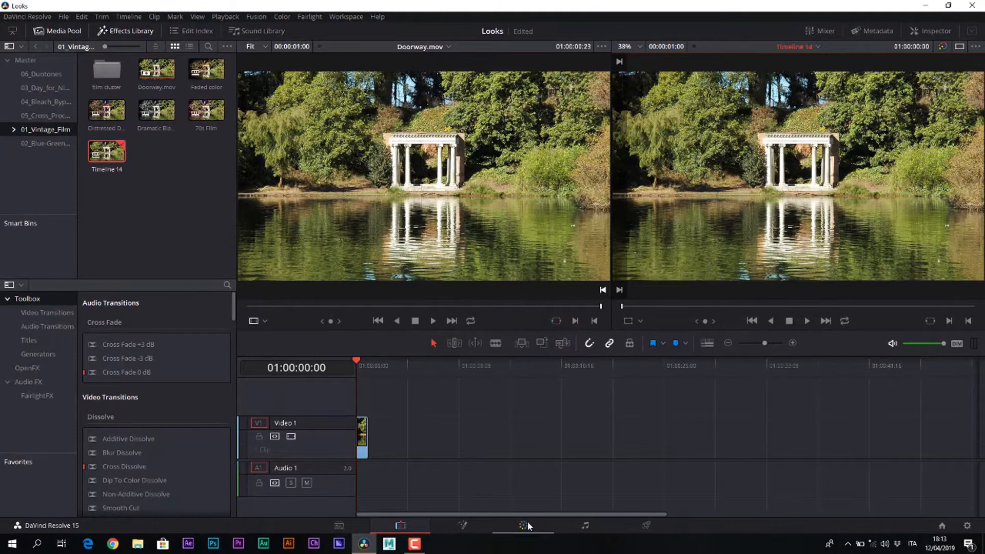
On the Color page, raise a highlight point and lower a shadow point to form an S-shaped luma curve.
left_click(522, 526)
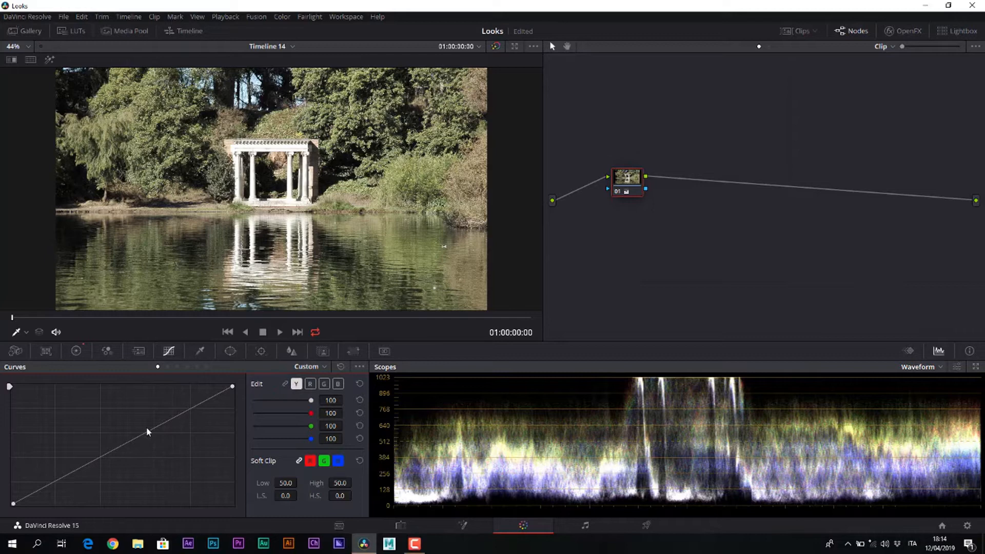
left_click_drag(148, 432, 162, 409)
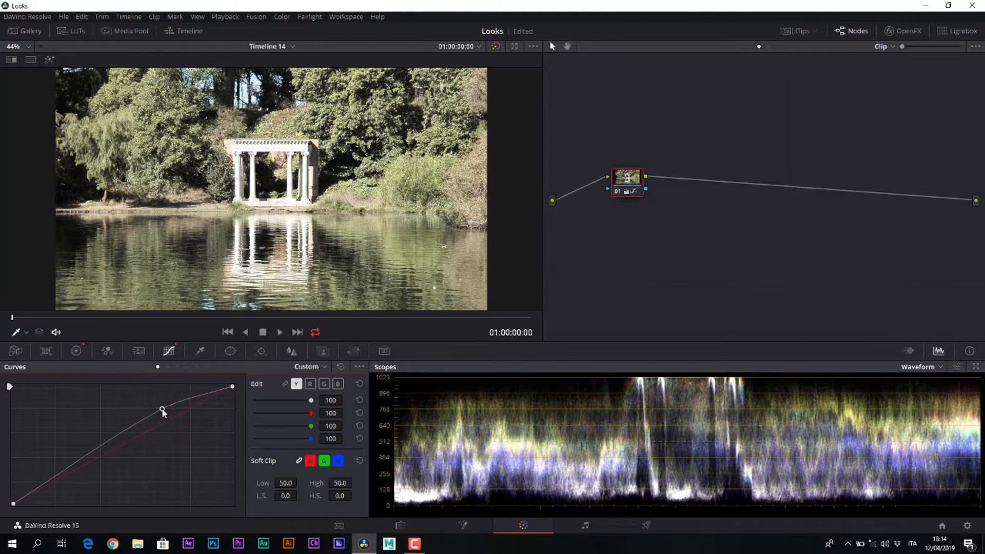
left_click_drag(162, 410, 98, 464)
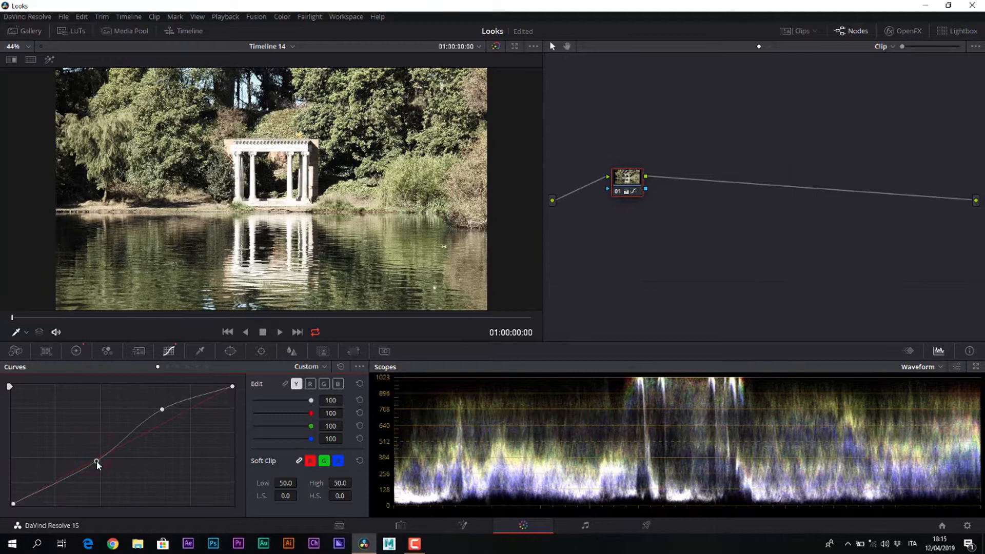
left_click_drag(97, 462, 97, 462)
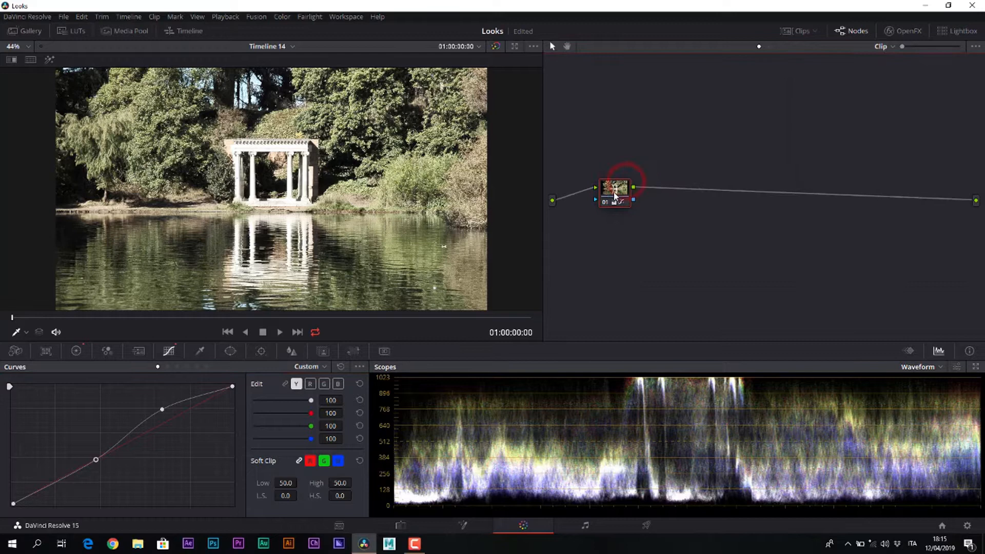
Add serial node 02 with a Circle window and lower Gamma and Gain for a vignette.
right_click(614, 190)
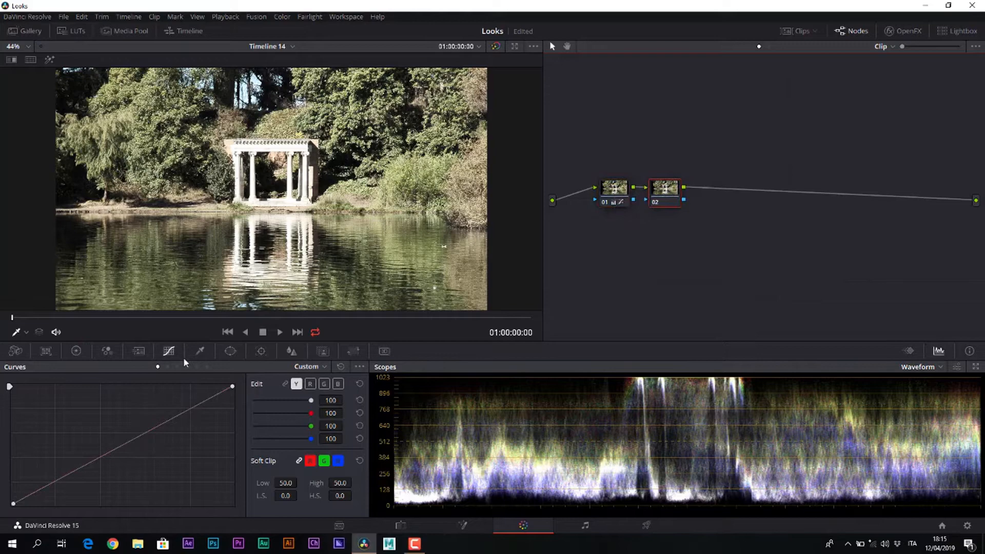
left_click(345, 335)
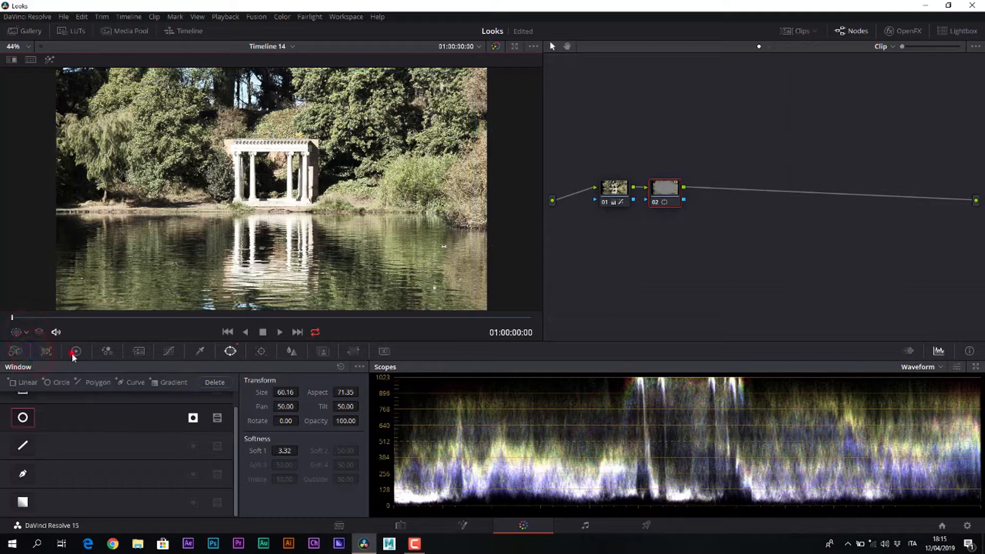
left_click(75, 351)
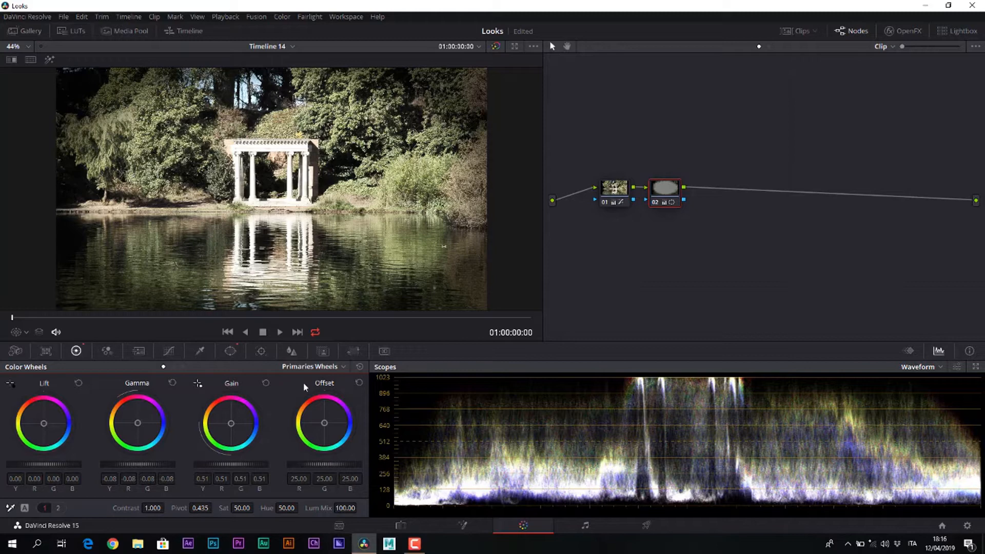
mouse_move(664, 195)
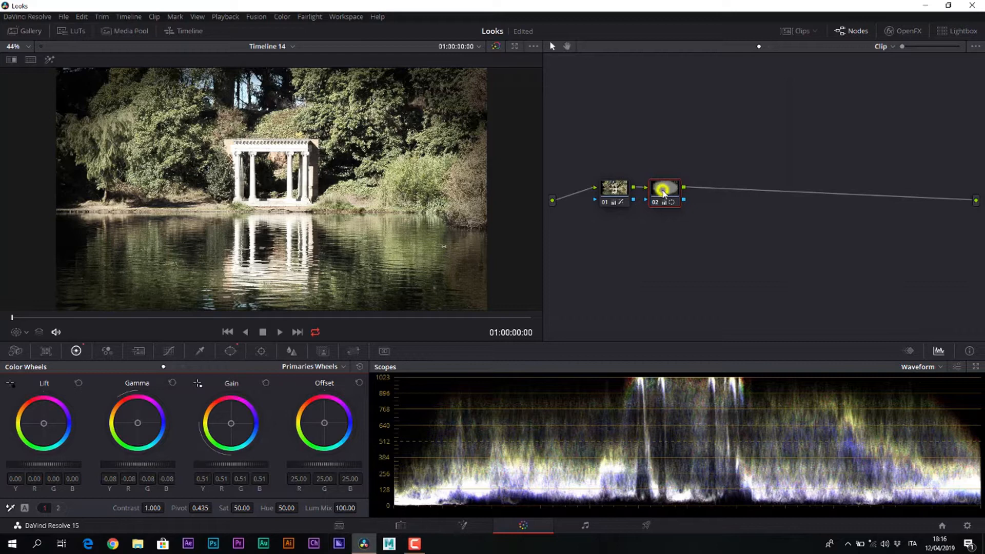
Add serial node 03 with a soft Circle window and raise the Blur radius.
left_click(229, 351)
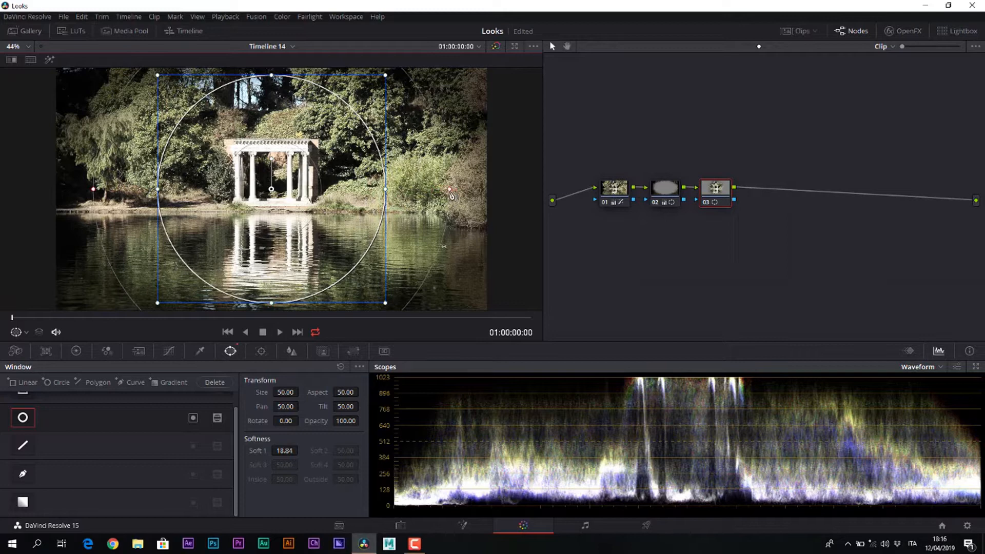
left_click(48, 59)
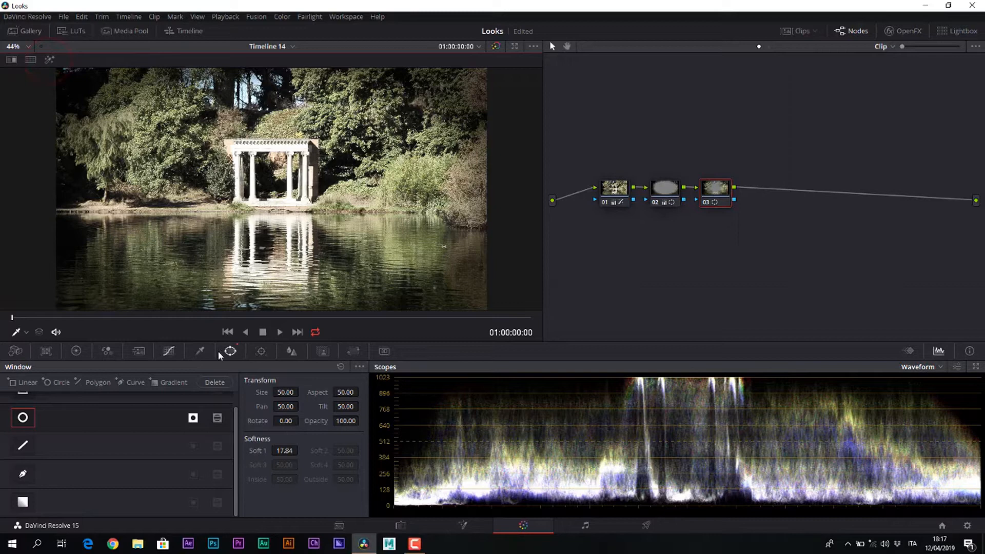
left_click(290, 351)
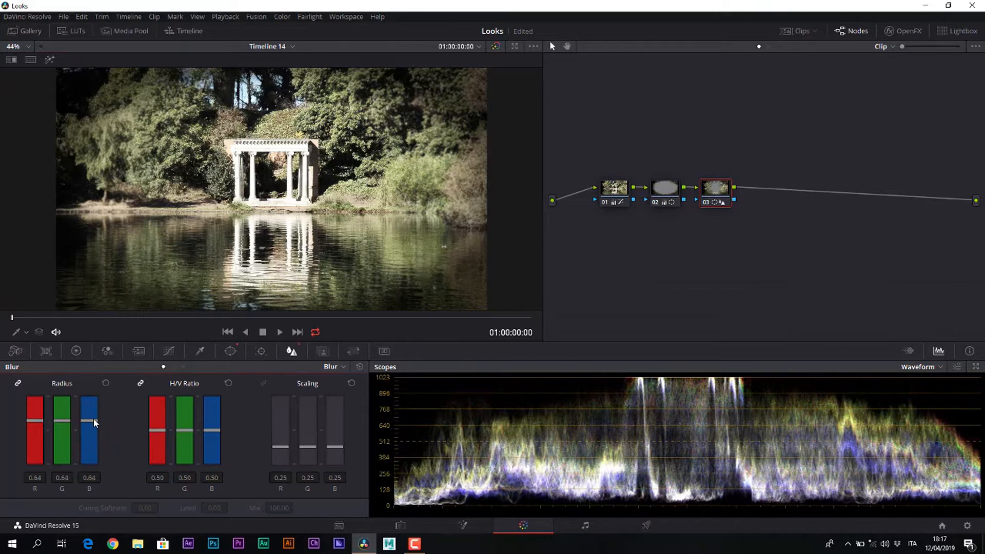
left_click_drag(88, 421, 88, 427)
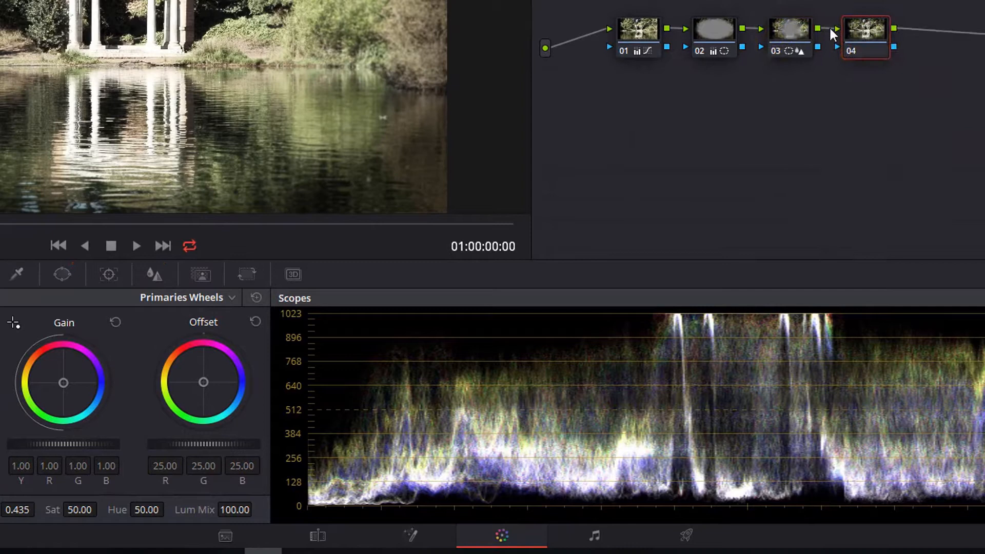
On node 04, lift the shadows and lower blue gain for a warm faded tint.
left_click_drag(64, 383, 61, 382)
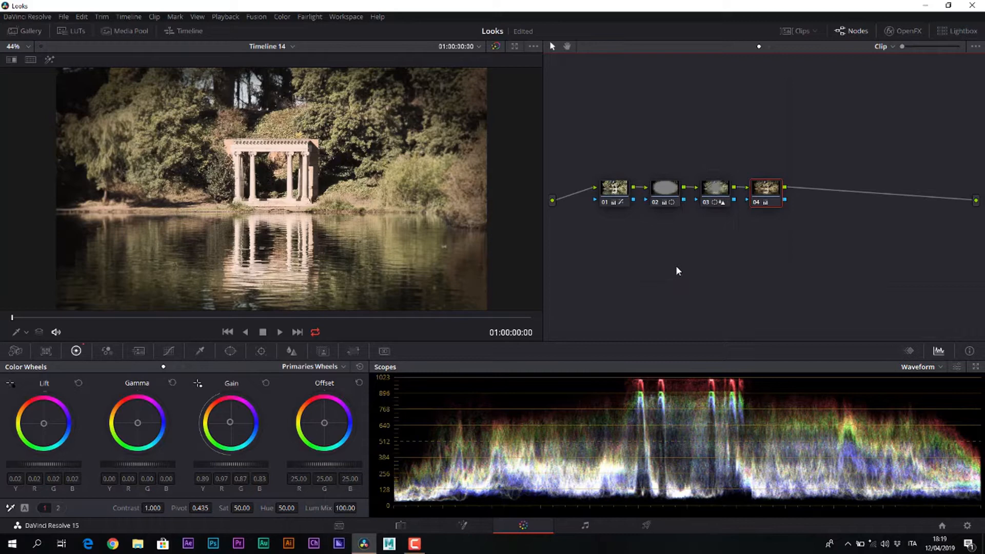
Switch to the Edit page showing Doorway.mov beside graded Timeline 14.
left_click(495, 46)
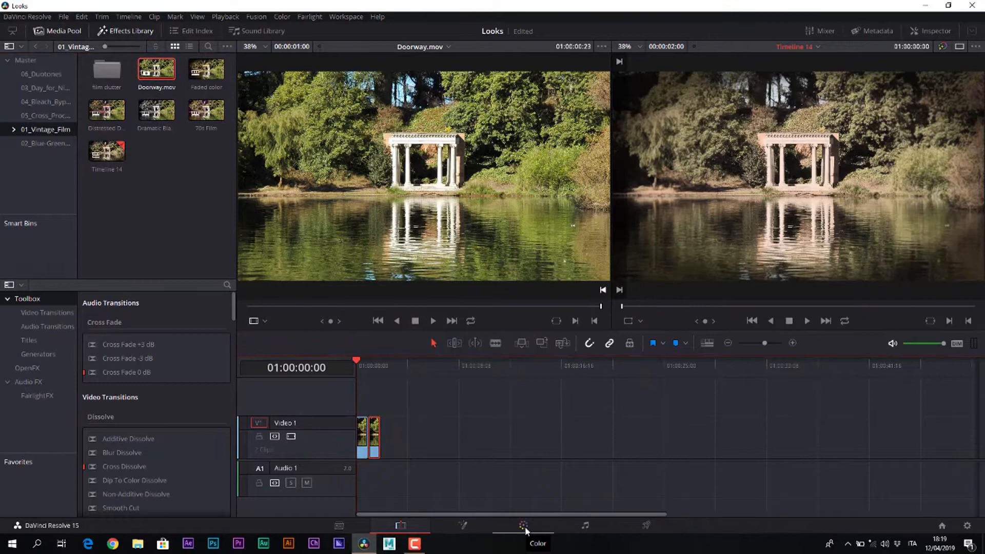
Back on the Color page, add a midpoint to the luma curve and drag it to soften contrast.
left_click(536, 531)
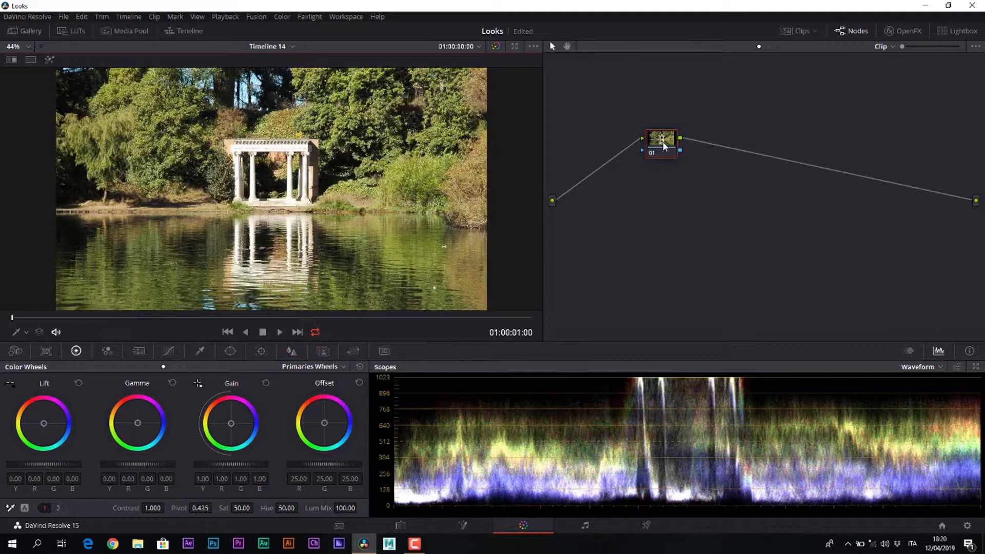
left_click_drag(661, 139, 638, 172)
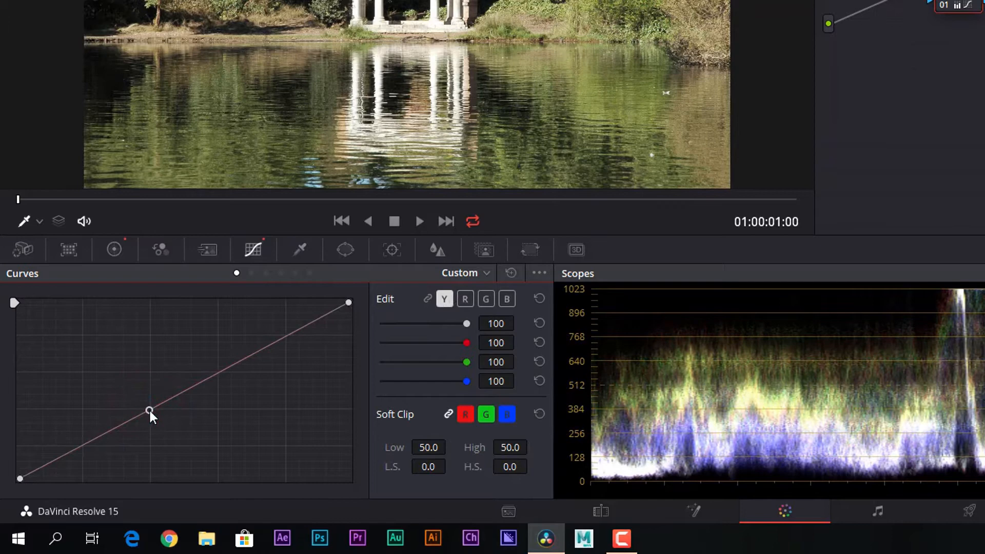
left_click_drag(151, 414, 248, 331)
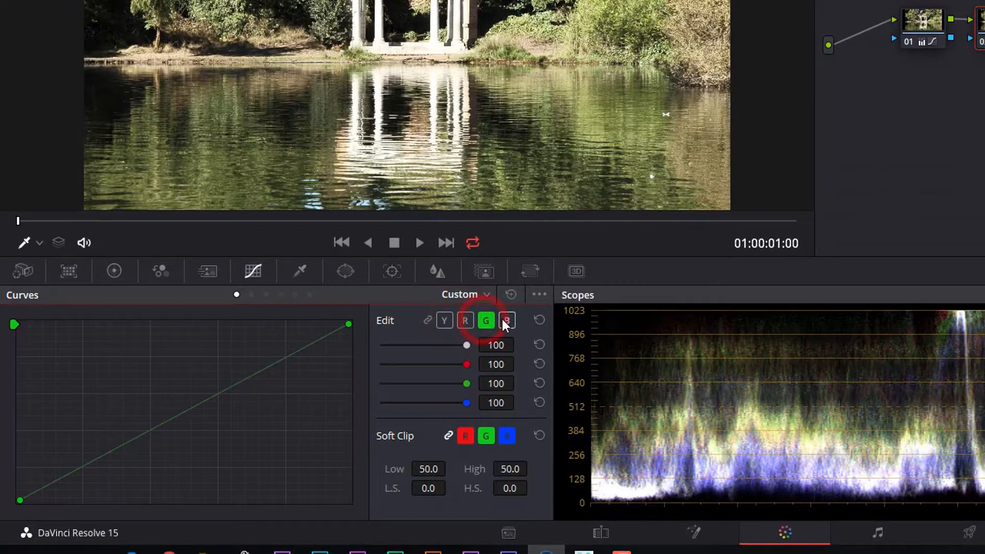
Raise the R highlights and B upper mids and pull the G top point down for a magenta cast.
left_click(465, 320)
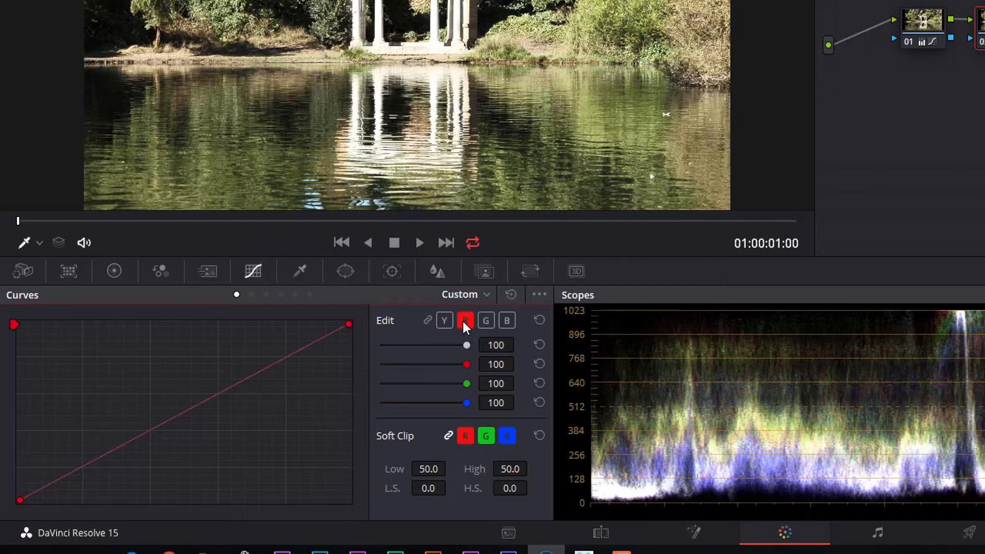
left_click(151, 433)
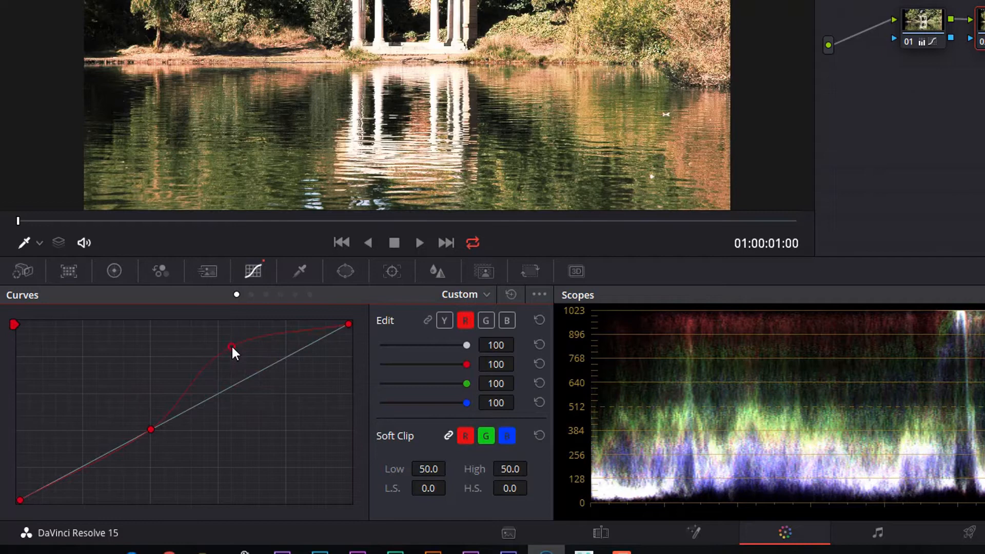
left_click(505, 320)
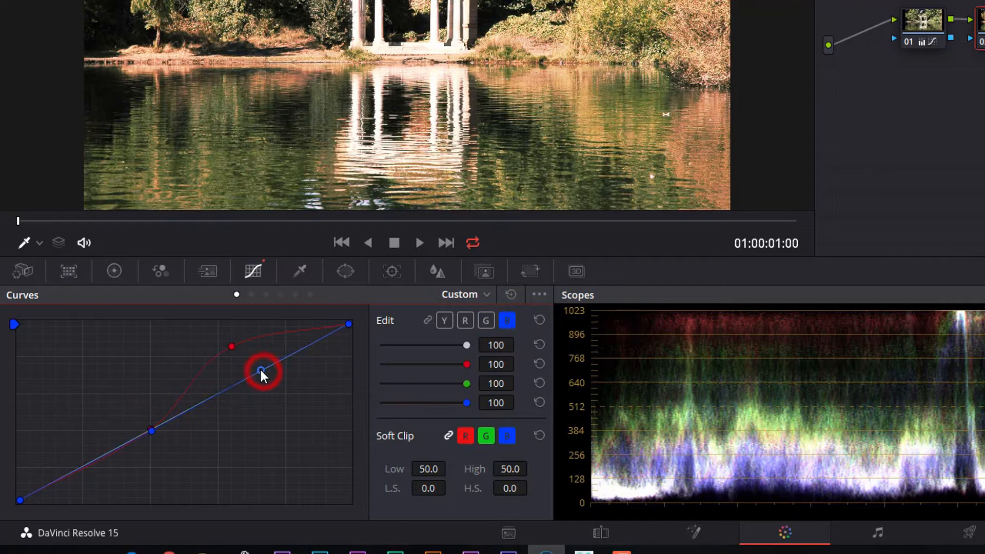
left_click_drag(261, 371, 244, 361)
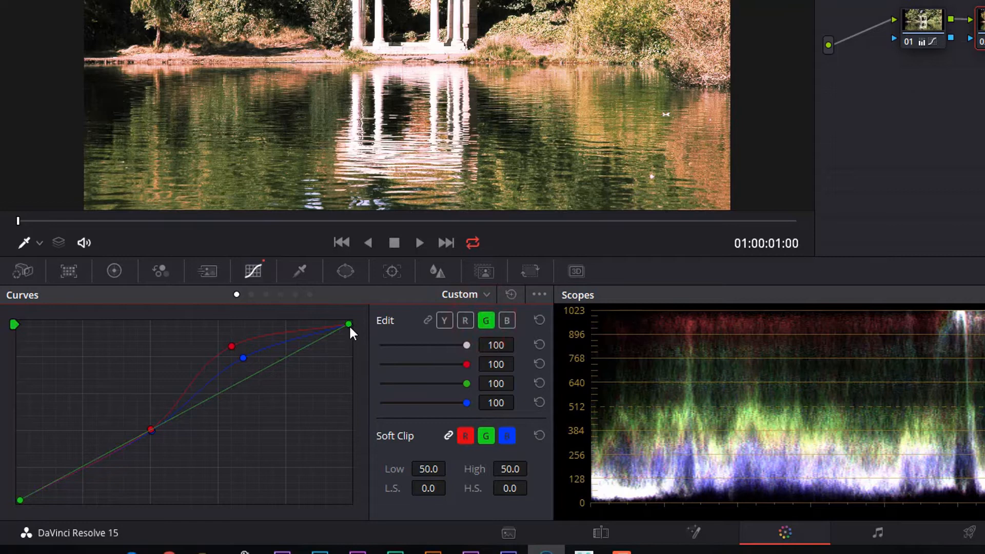
left_click_drag(348, 324, 348, 353)
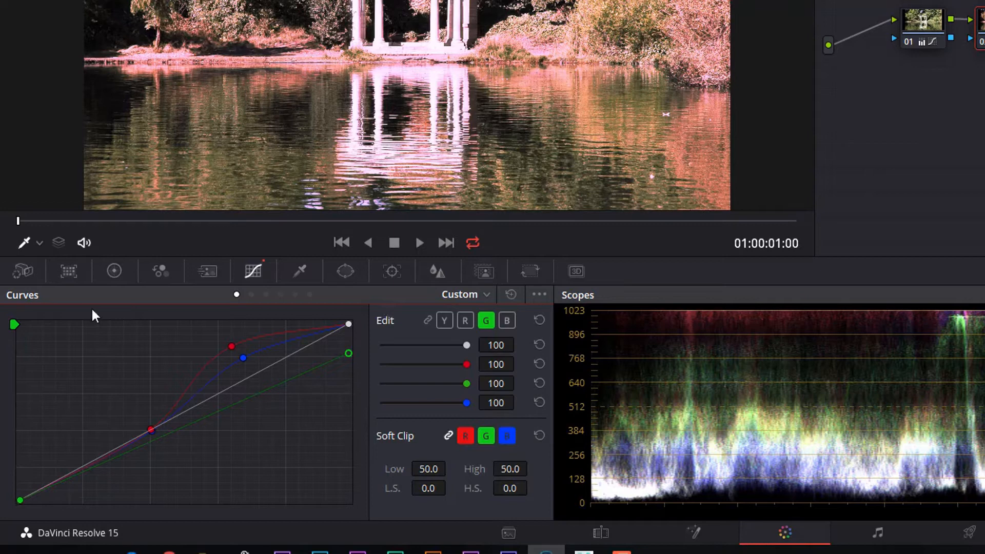
mouse_move(287, 334)
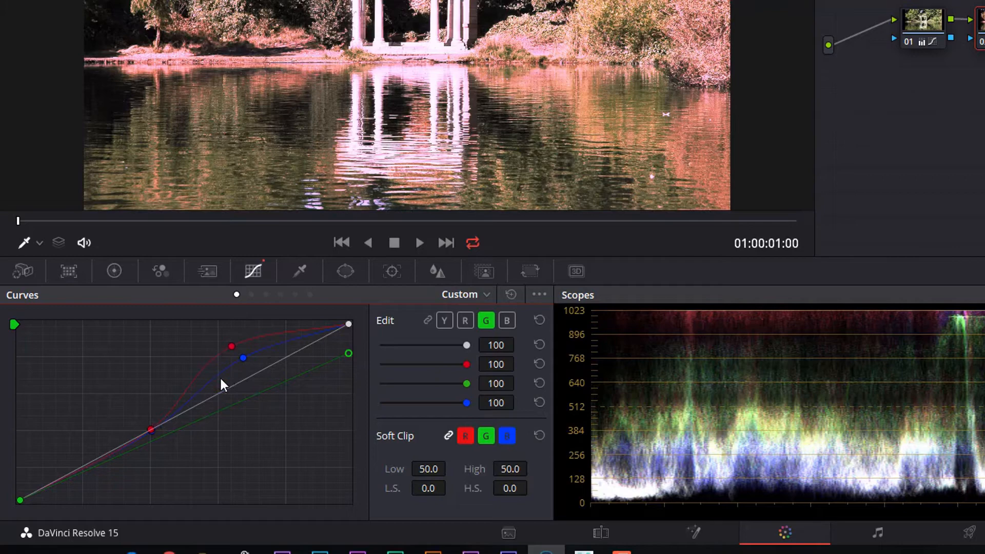
Add serial node 03 after the split-tone curves node and bring up its Color Wheels.
right_click(665, 184)
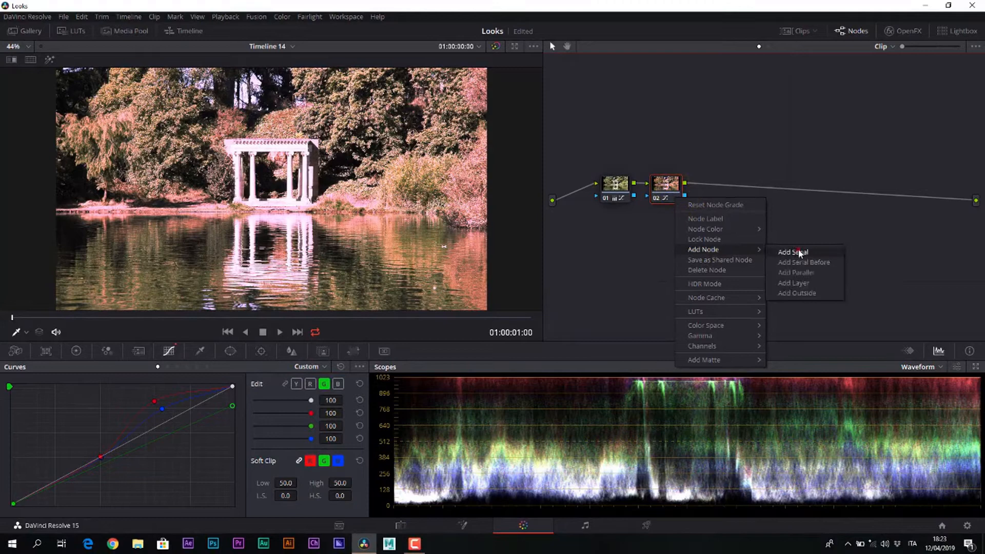
left_click(793, 252)
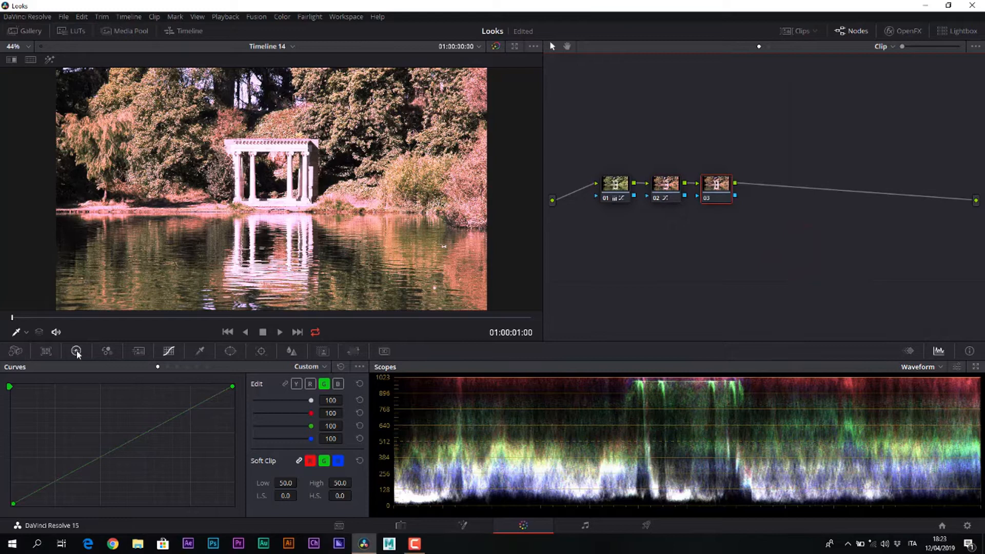
left_click(75, 351)
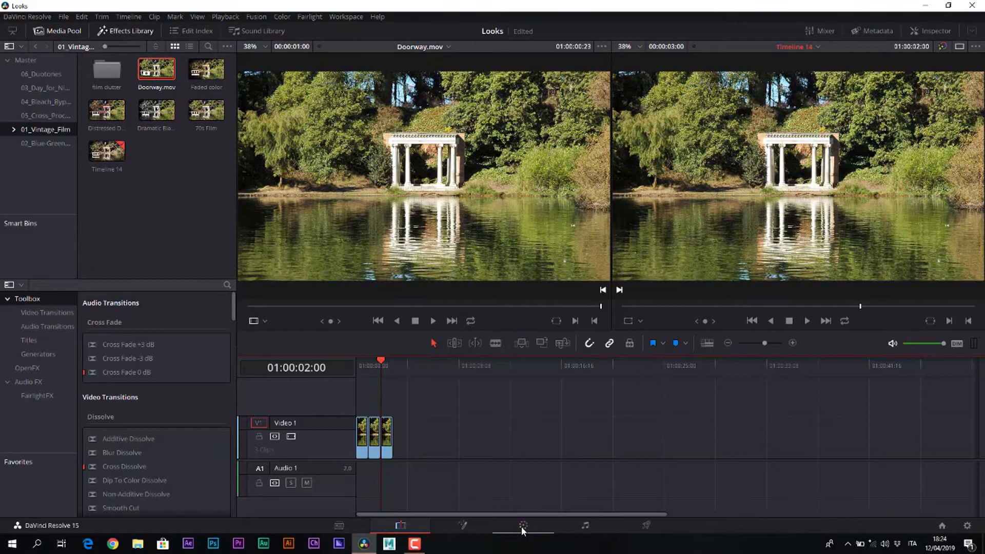
Return to the Color page for the pond clip at 01:00:02:00.
left_click(522, 525)
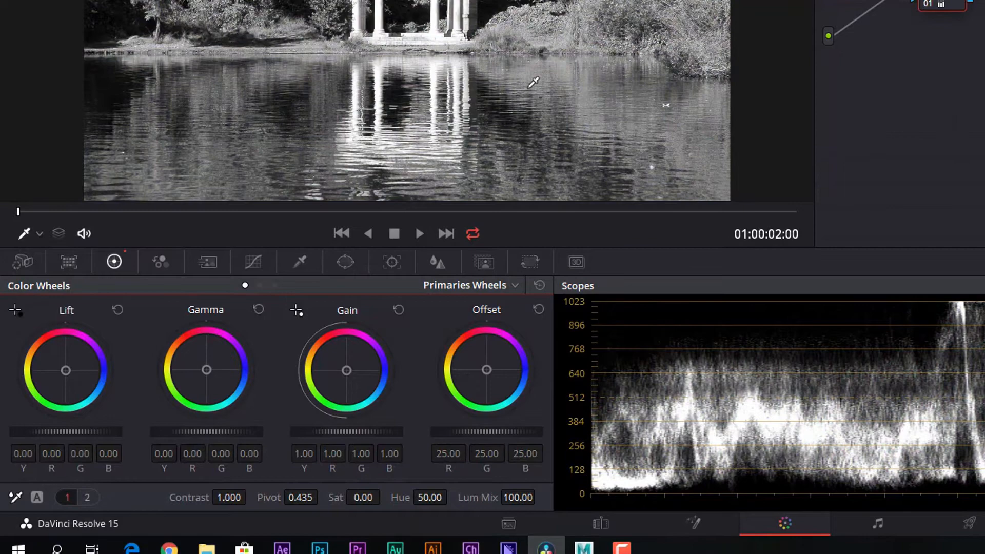
Add a serial node after node 01 and place a soft circular window over the frame.
right_click(654, 202)
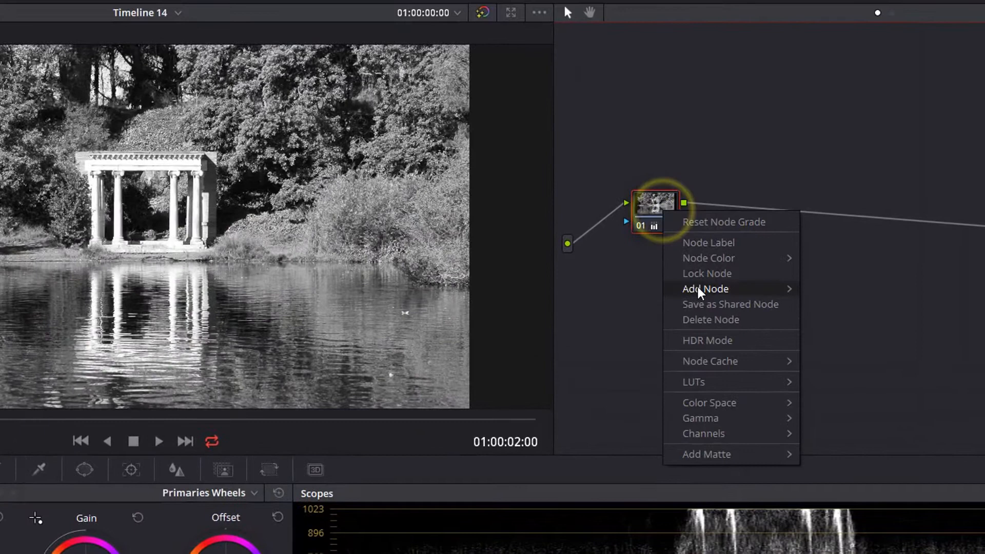
left_click(704, 288)
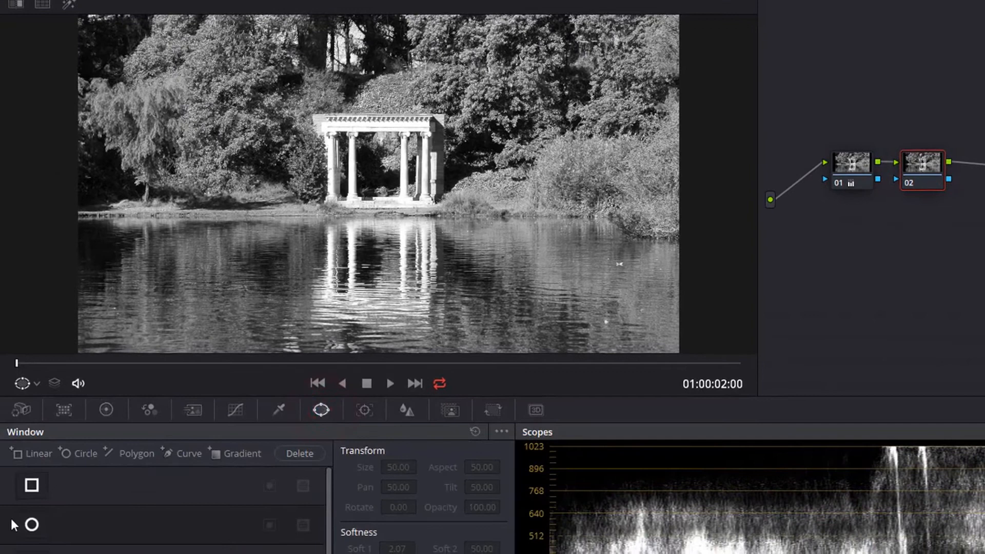
left_click(32, 525)
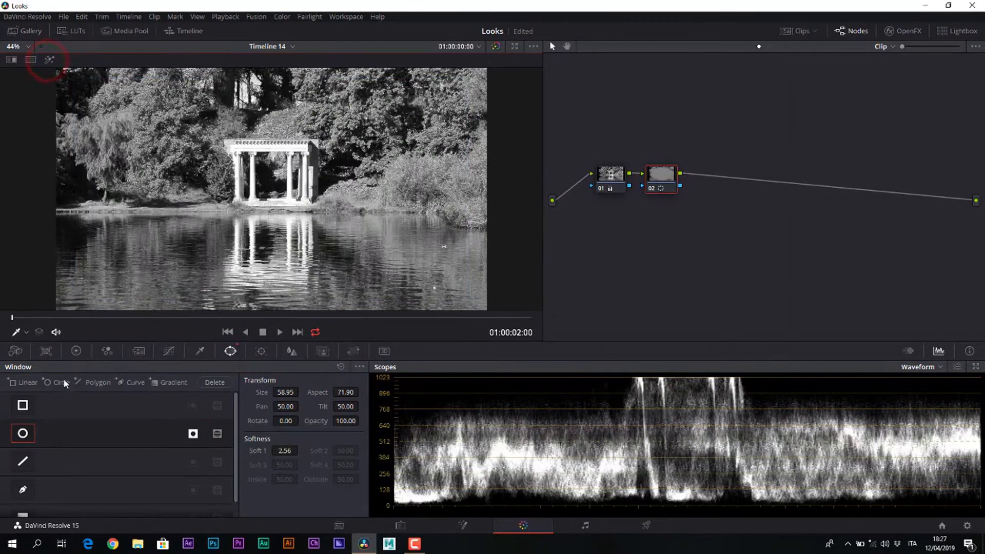
left_click(75, 351)
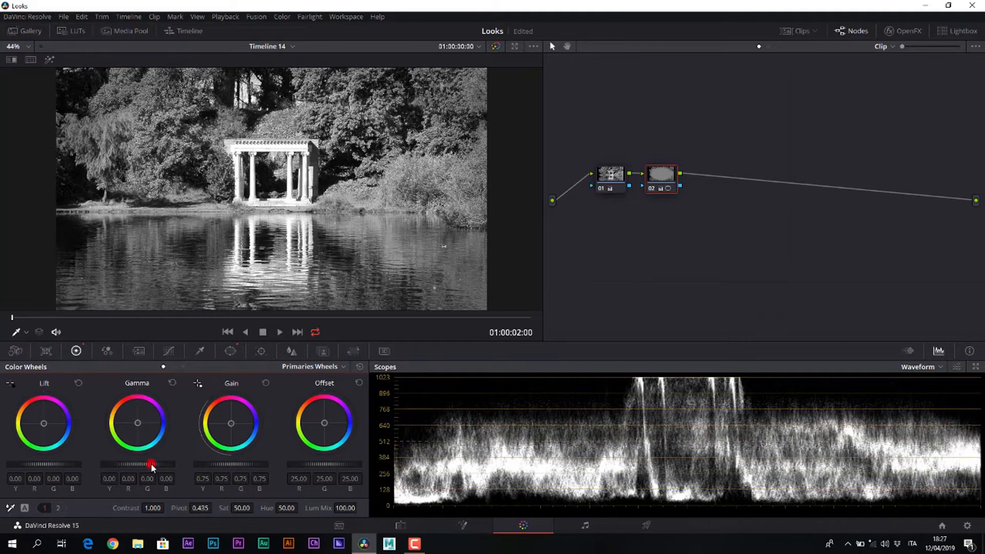
Pull the Gamma dial down to darken the circular-window node.
left_click_drag(153, 464, 150, 466)
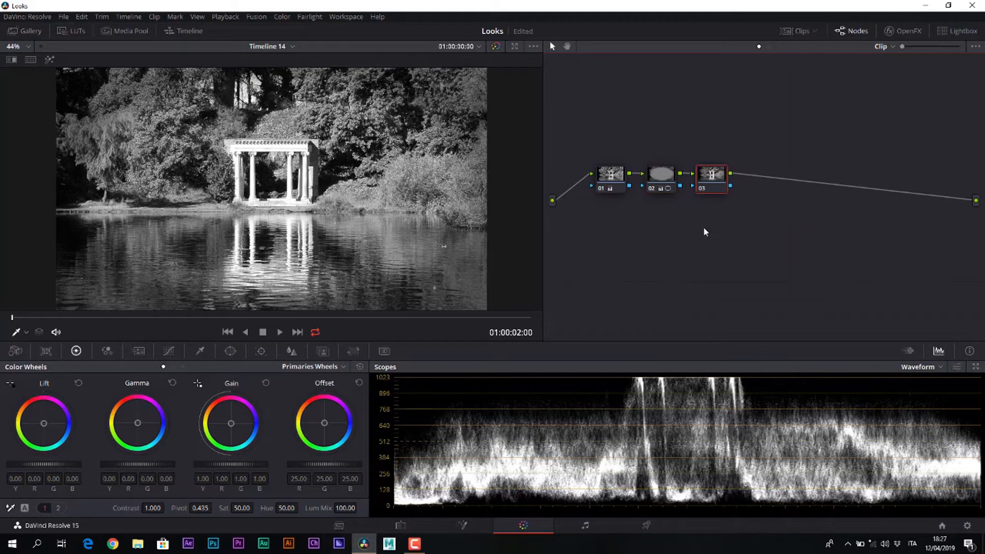
mouse_move(628, 303)
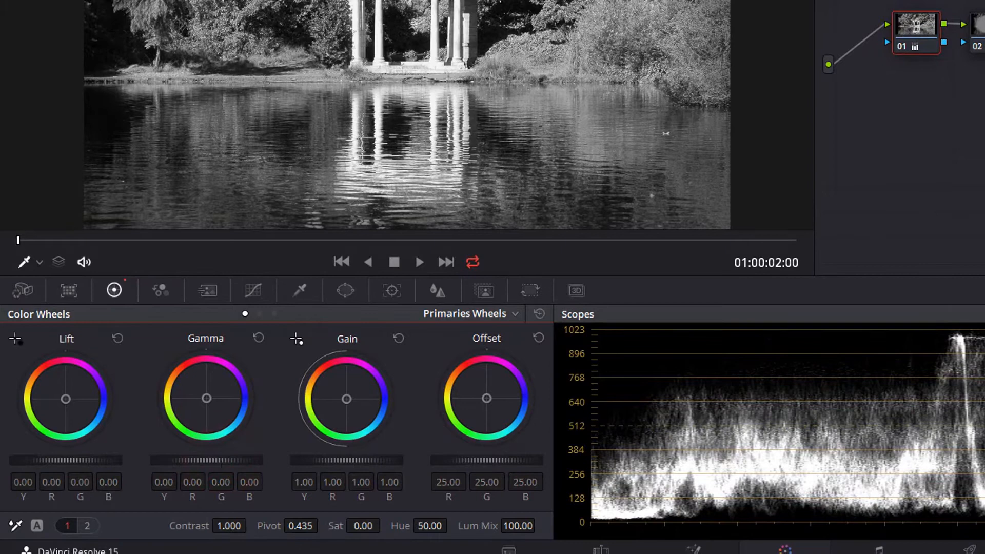
Adjust the Primaries Wheels on node 01 to rework its base grade.
left_click_drag(206, 398, 189, 373)
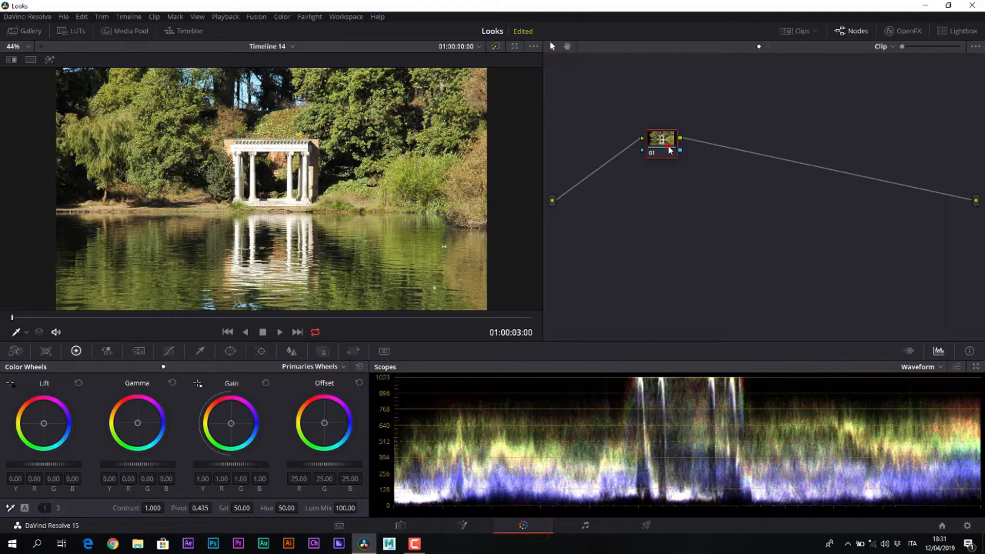
Drag the Sat field on the Primaries Wheels to change the first node's saturation.
left_click_drag(661, 140, 615, 163)
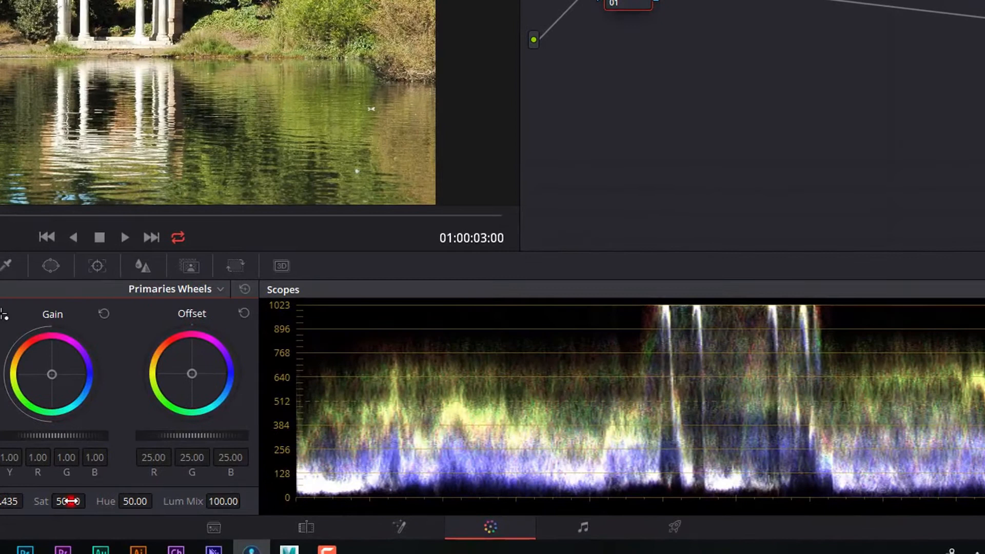
left_click_drag(69, 502, 59, 502)
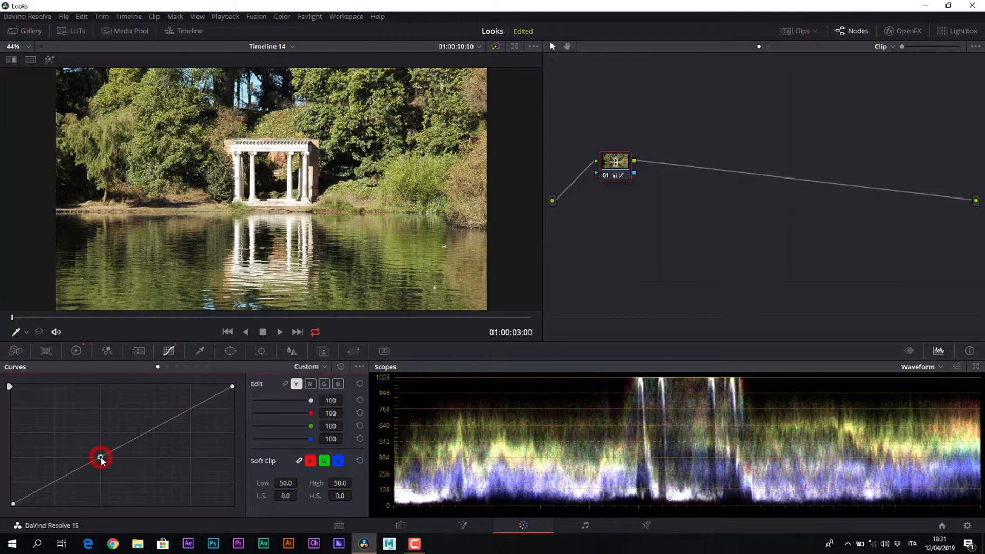
Raise a point on the luma curve for gentle contrast and bring up node 01's options.
left_click_drag(101, 458, 164, 414)
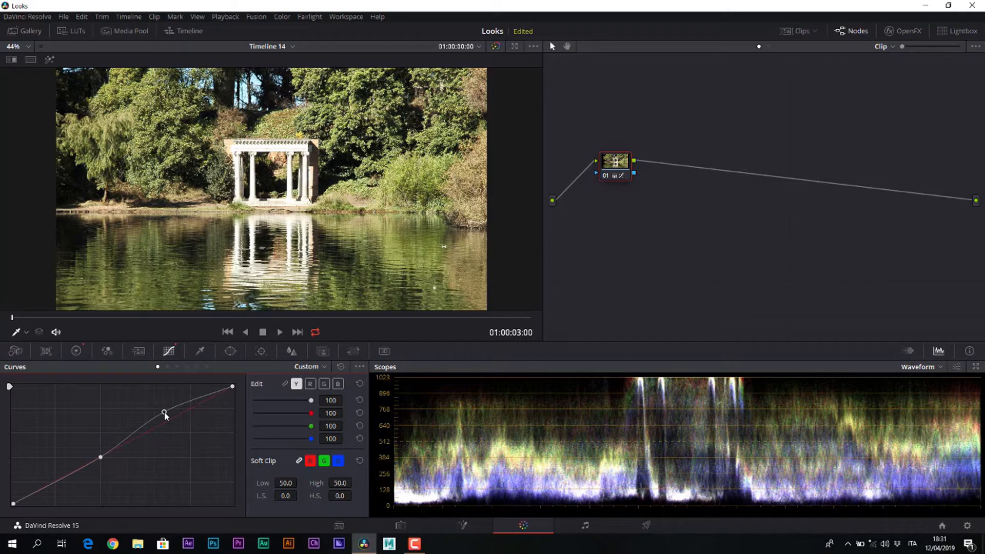
right_click(615, 162)
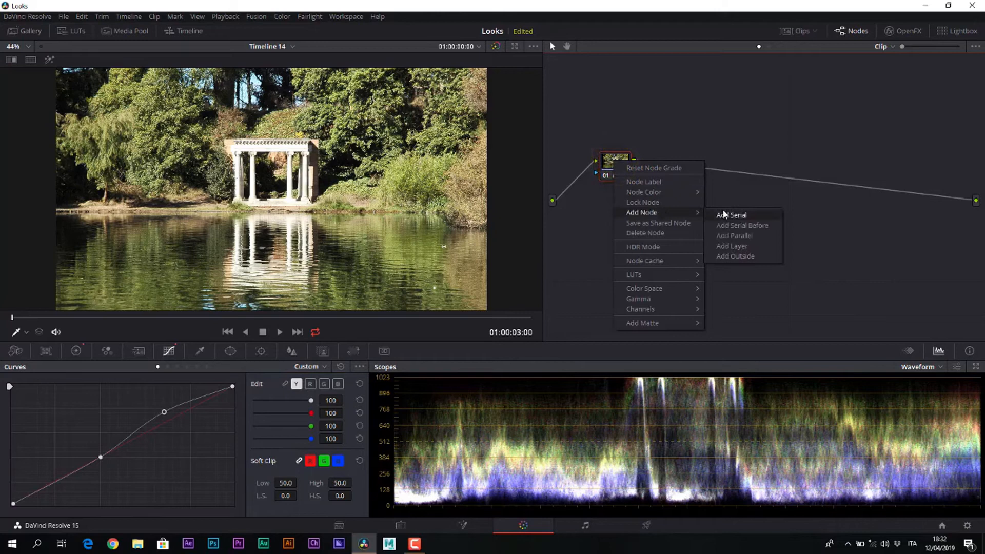
Add a serial node and push its gamma toward yellow for the split-tone tint.
left_click(731, 214)
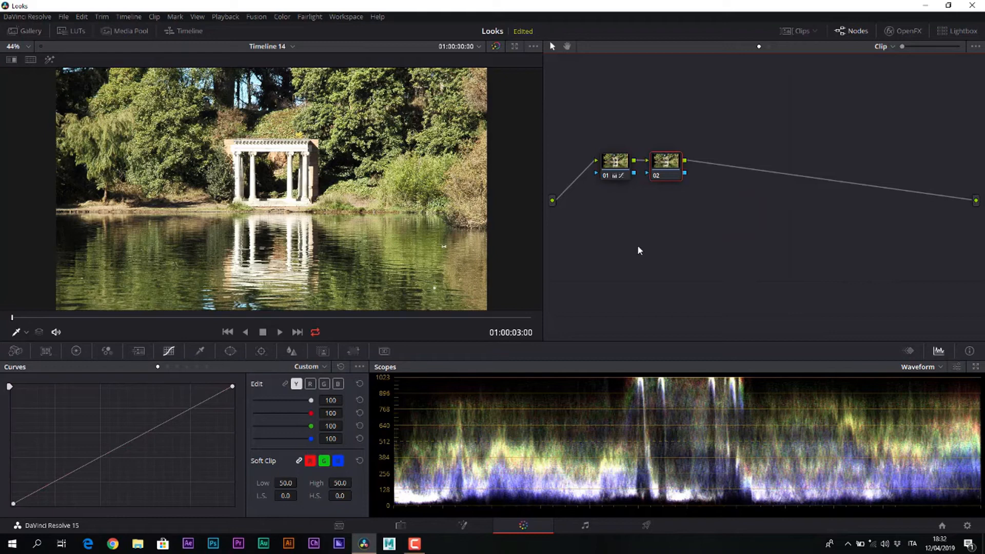
mouse_move(652, 240)
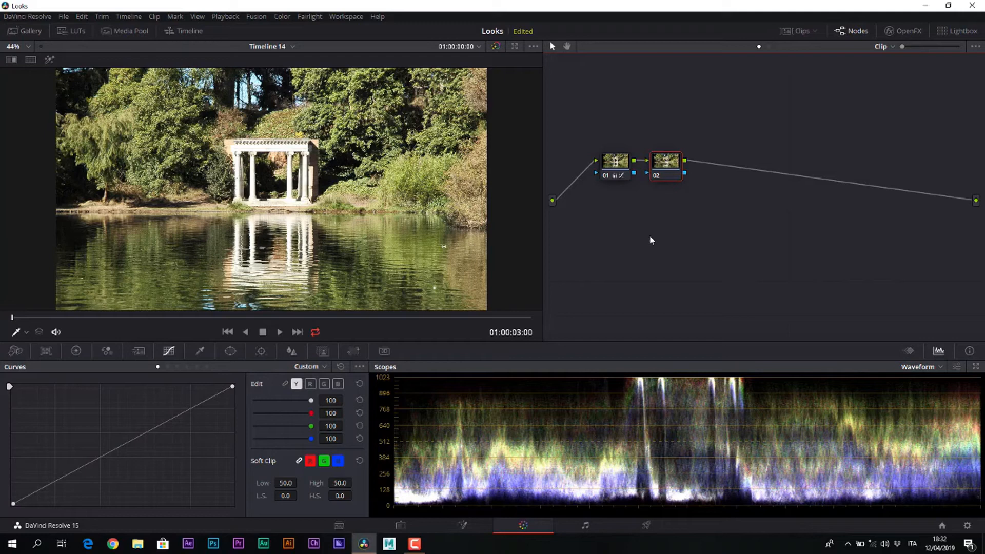
mouse_move(318, 306)
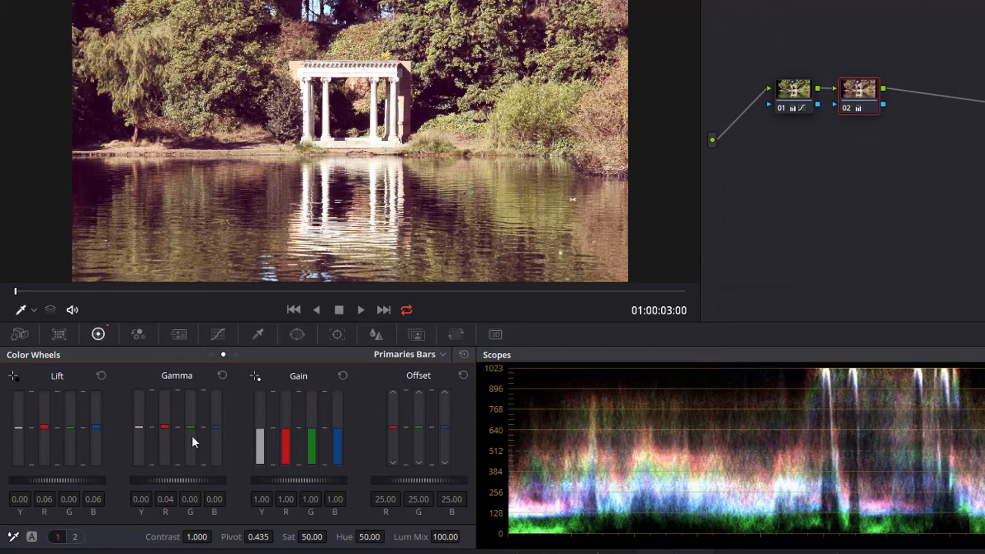
left_click_drag(190, 441, 189, 426)
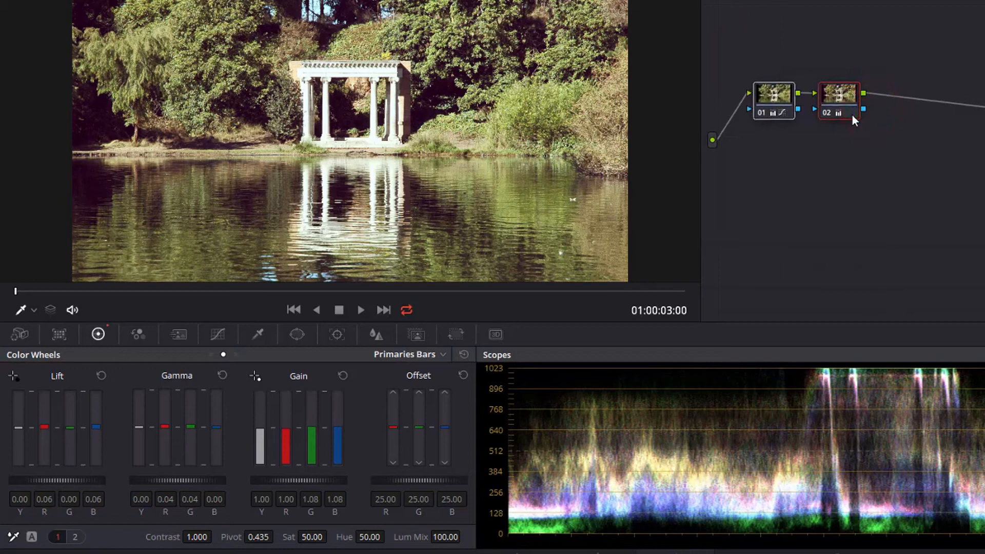
Add a third serial node and lower its Gain master wheel to about 0.94.
right_click(839, 100)
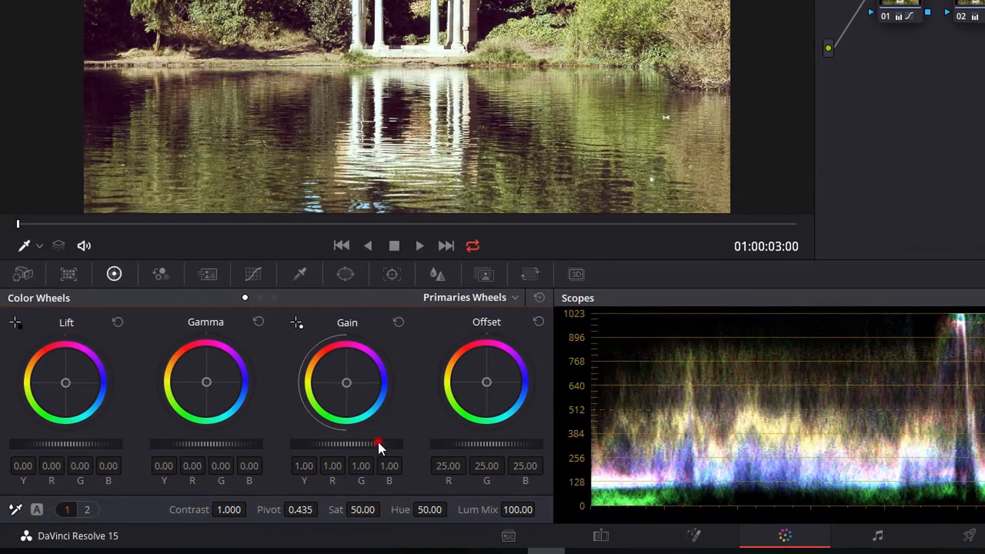
left_click_drag(382, 444, 374, 444)
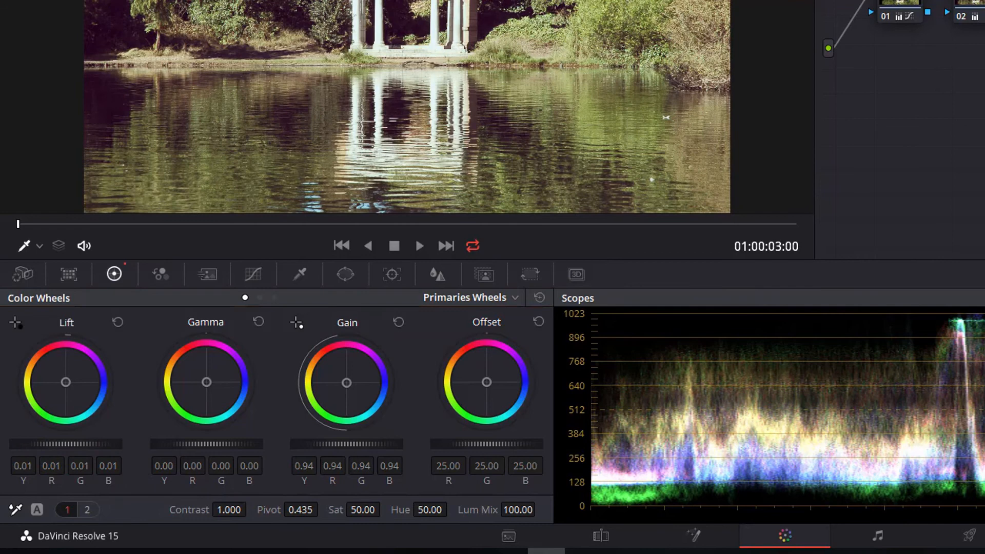
Add a fourth node and set 35mm Filmgrain.mov from the Film Grain bin as a matte for the clip.
right_click(634, 204)
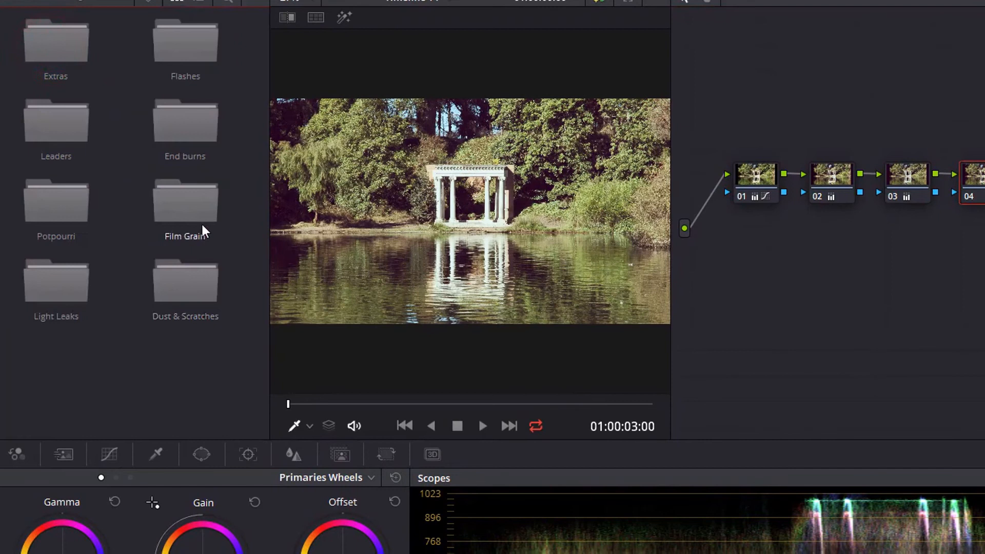
double_click(185, 202)
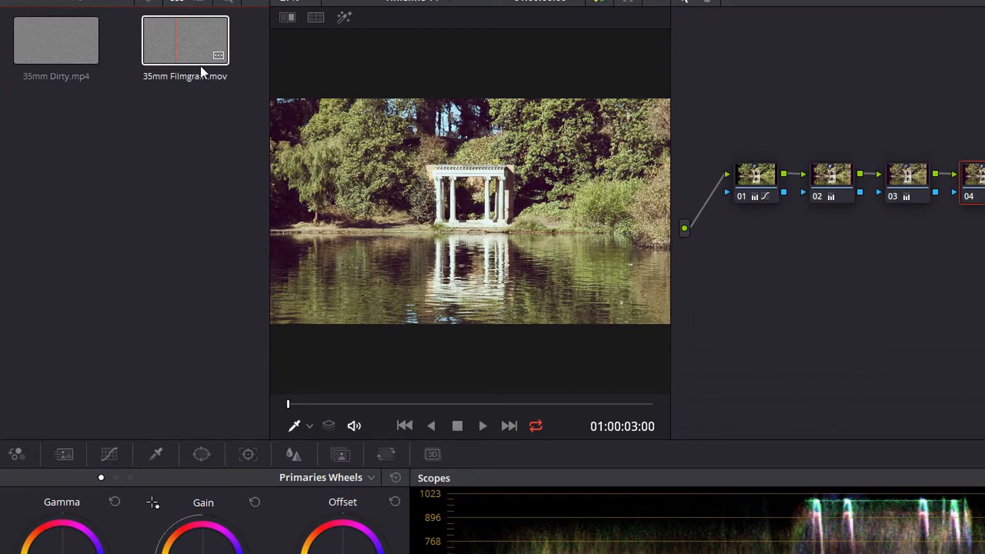
right_click(219, 75)
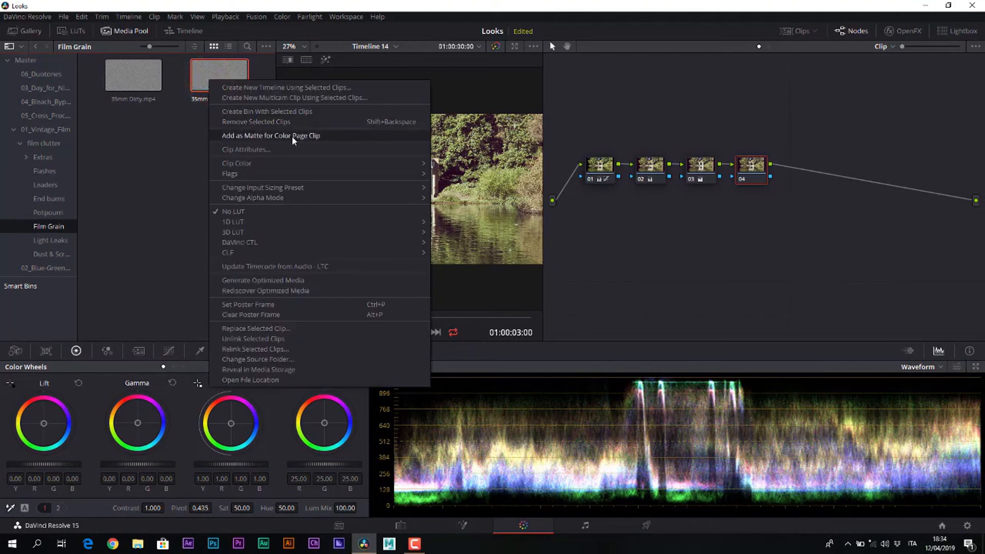
left_click(131, 31)
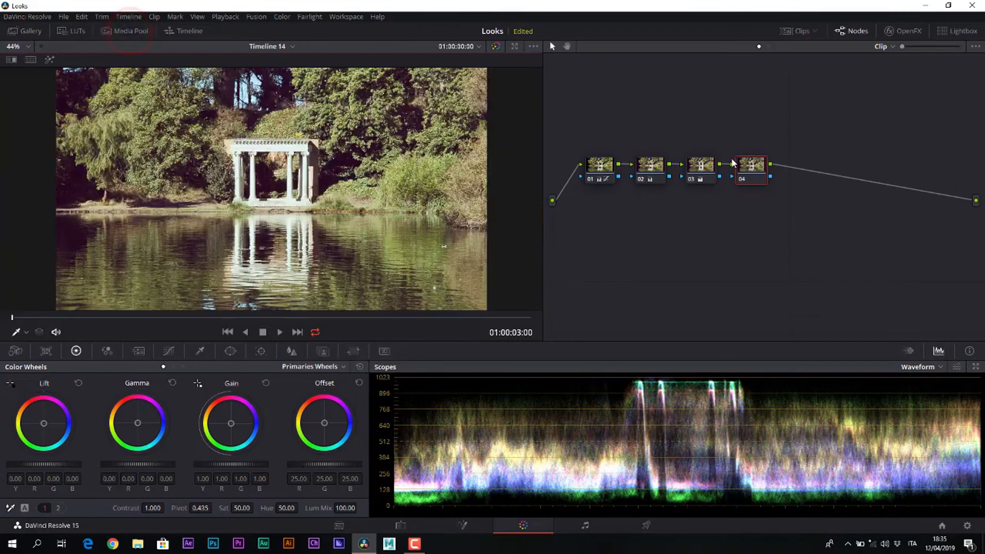
Attach the 35mm Filmgrain.mov external matte to node 04 via Add Matte.
right_click(749, 163)
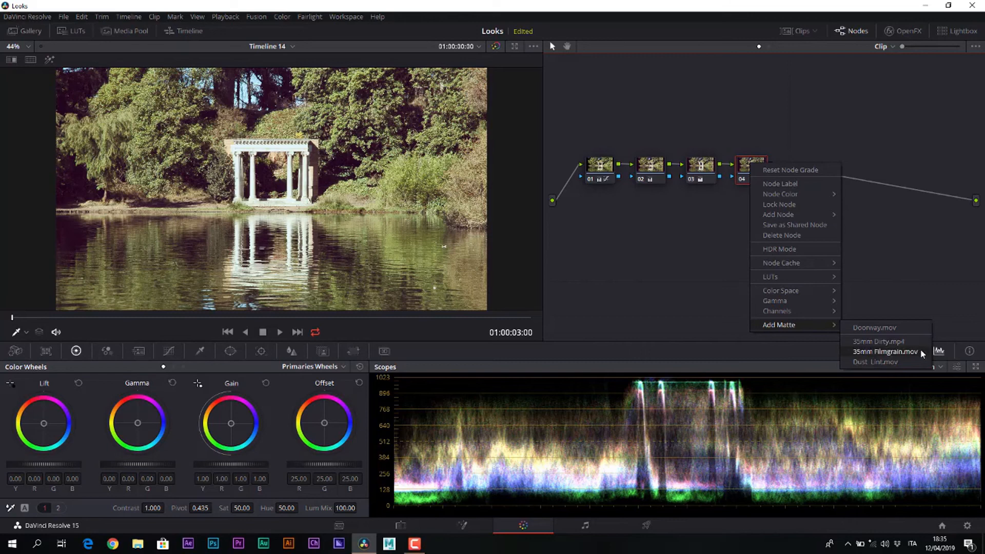
left_click(886, 351)
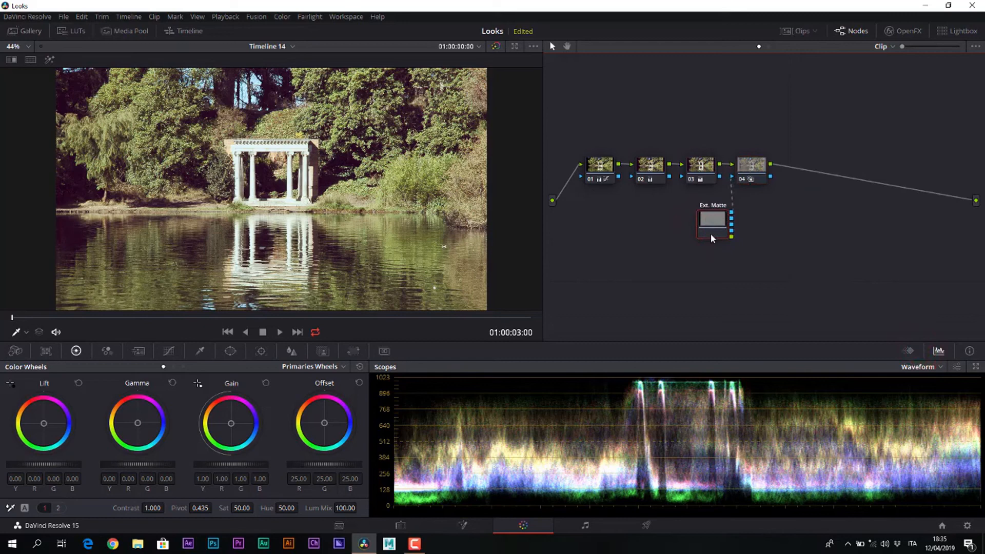
Add a layer mixer fed by node 04 and the grain matte, then bring up its blend options.
right_click(712, 219)
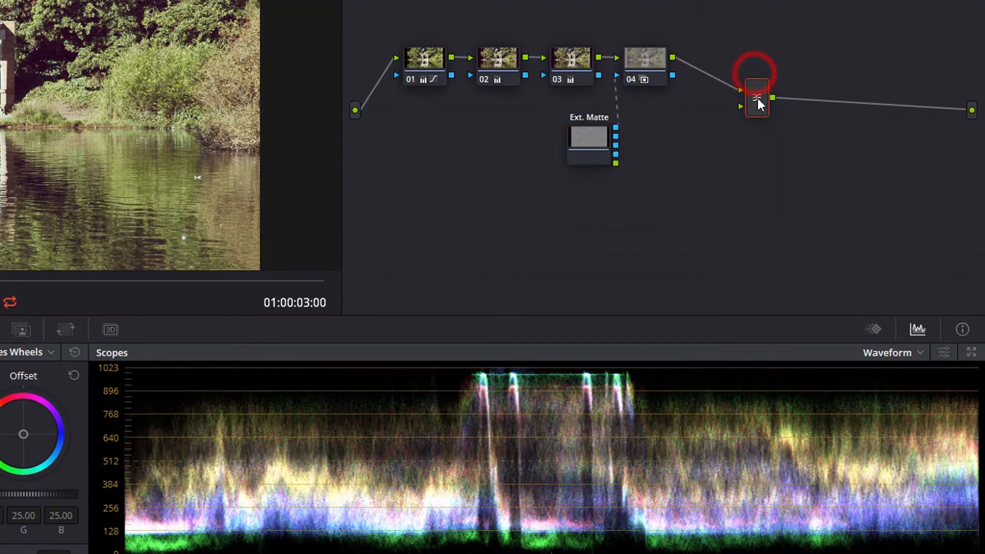
right_click(758, 101)
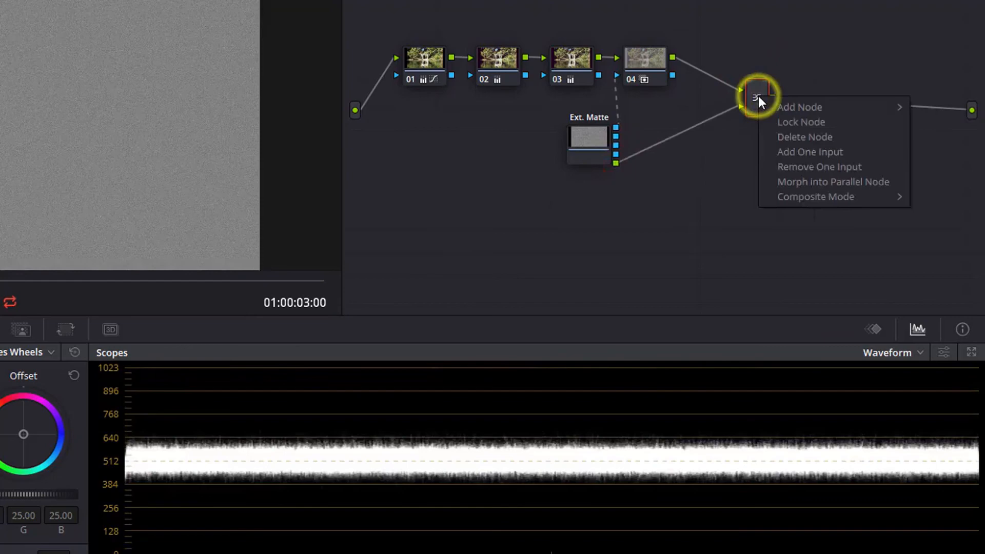